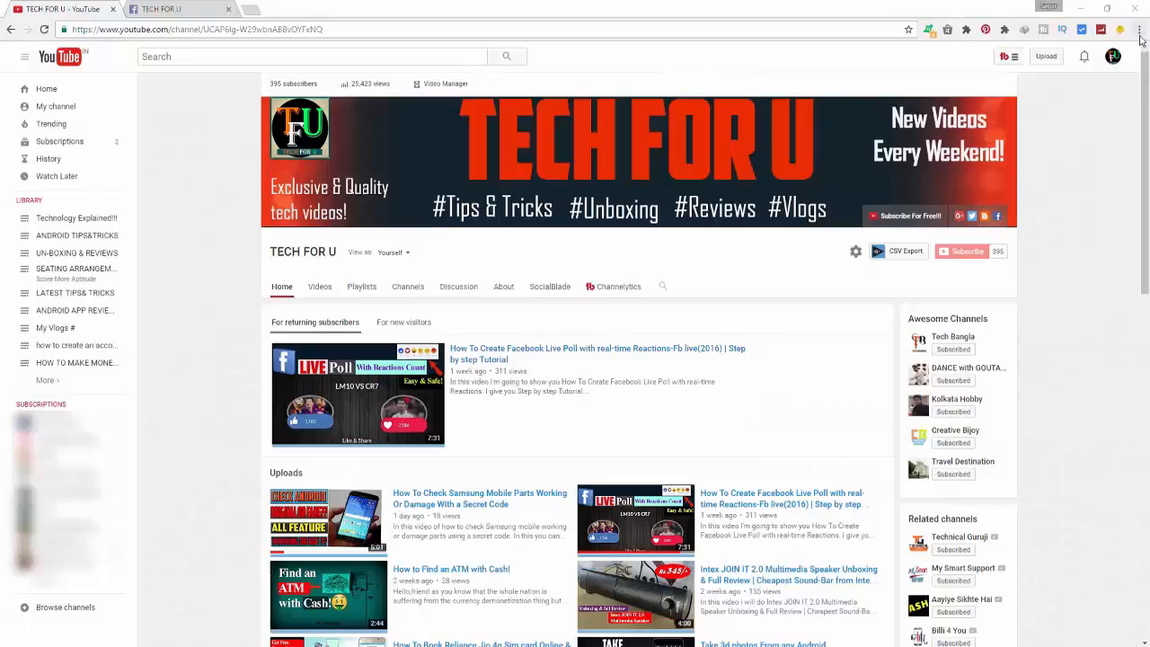
Step: Open Chrome Settings from the three-dot menu and show advanced settings
{"action": "left_click", "coordinate": [1138, 30]}
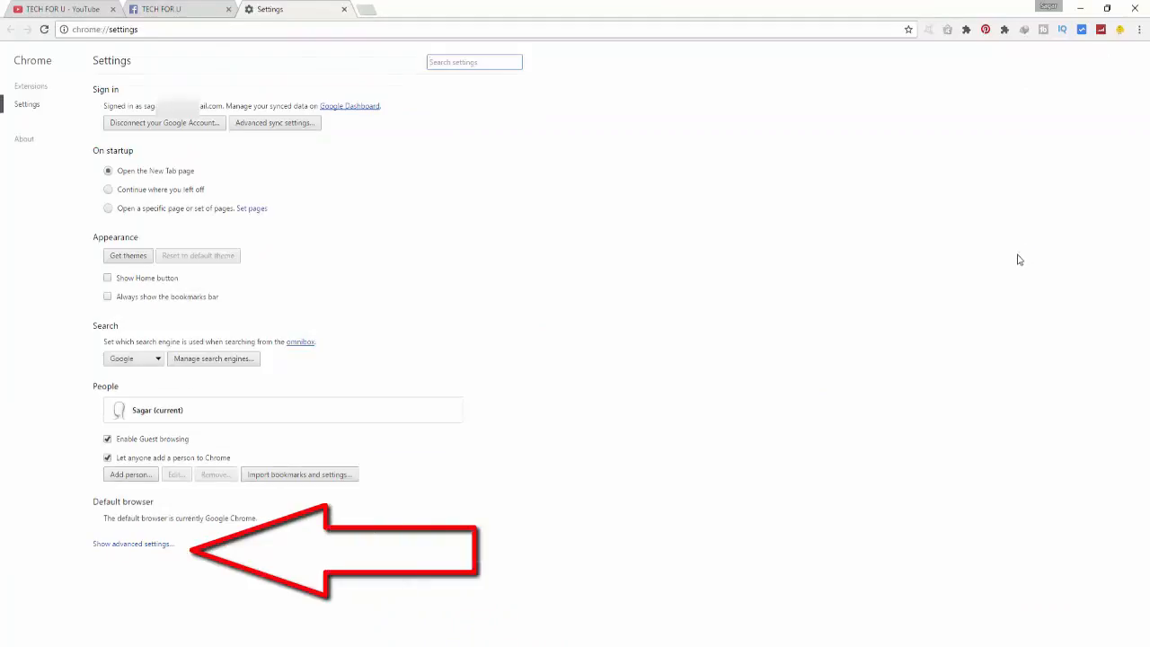
{"action": "mouse_move", "coordinate": [205, 535]}
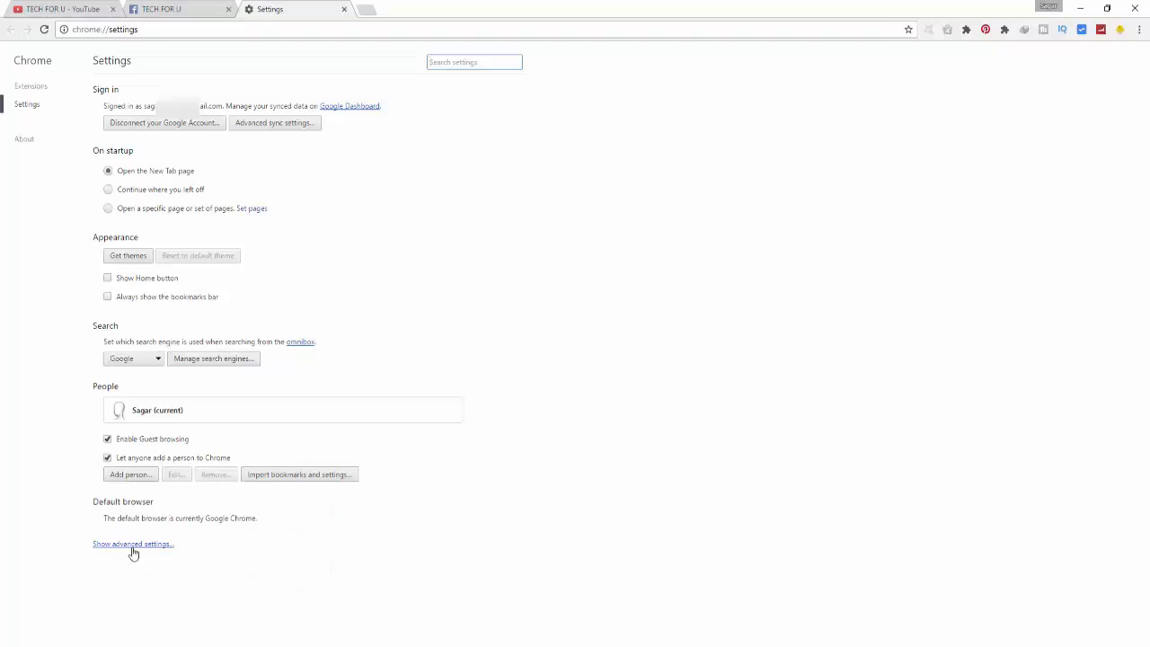
{"action": "left_click", "coordinate": [133, 543]}
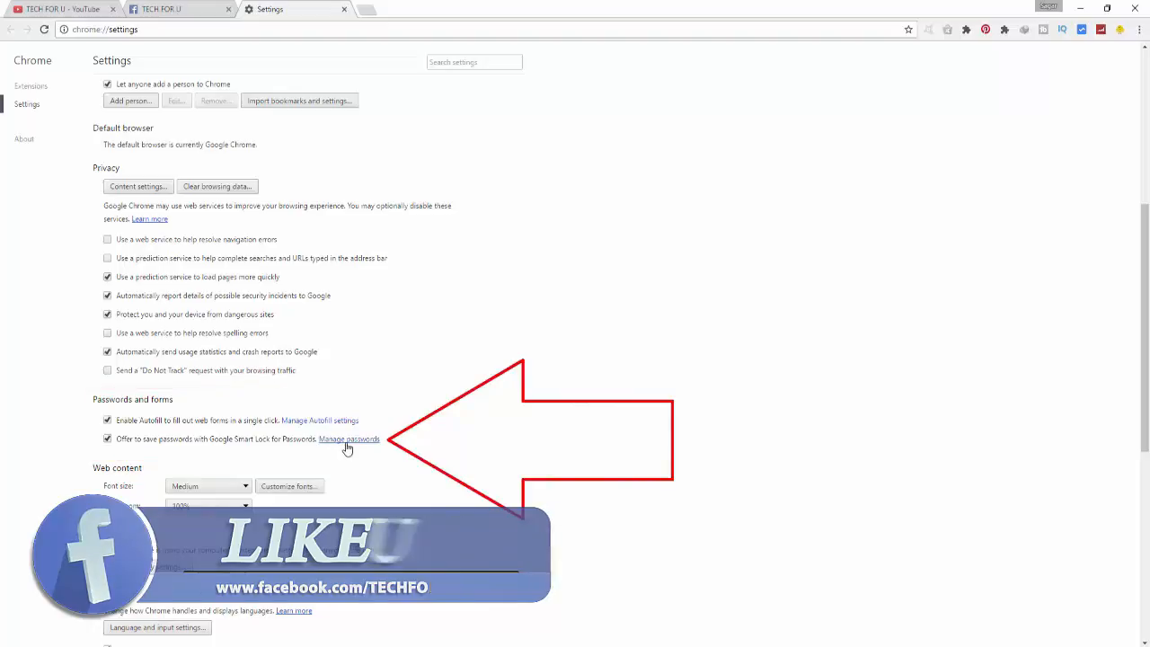
Step: Open Manage passwords in the Passwords and forms section
{"action": "left_click", "coordinate": [348, 439]}
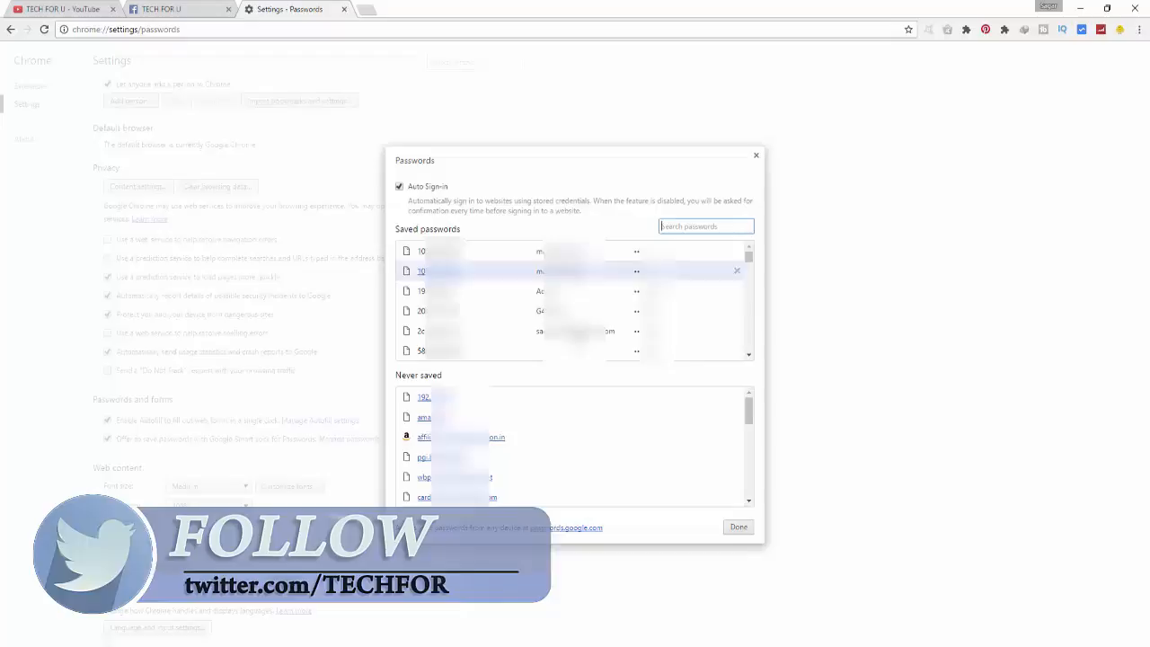
Step: Scroll the saved passwords list and click Show on a stored site password
{"action": "scroll", "scroll_direction": "down", "scroll_amount": 3}
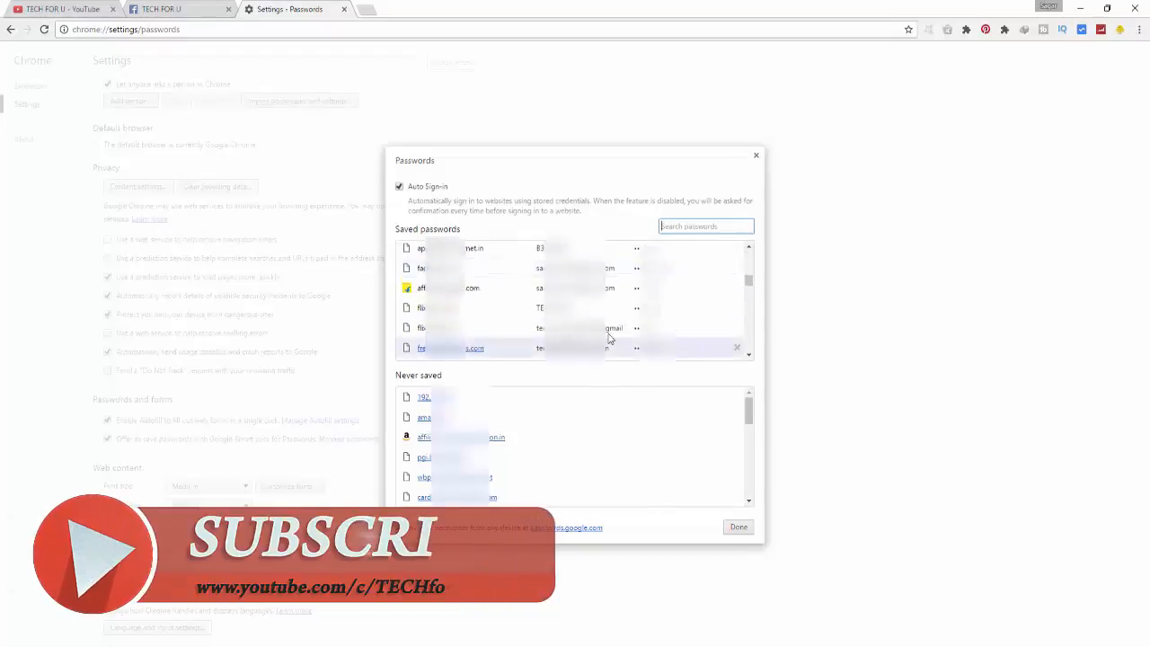
{"action": "scroll", "scroll_direction": "down", "scroll_amount": 3}
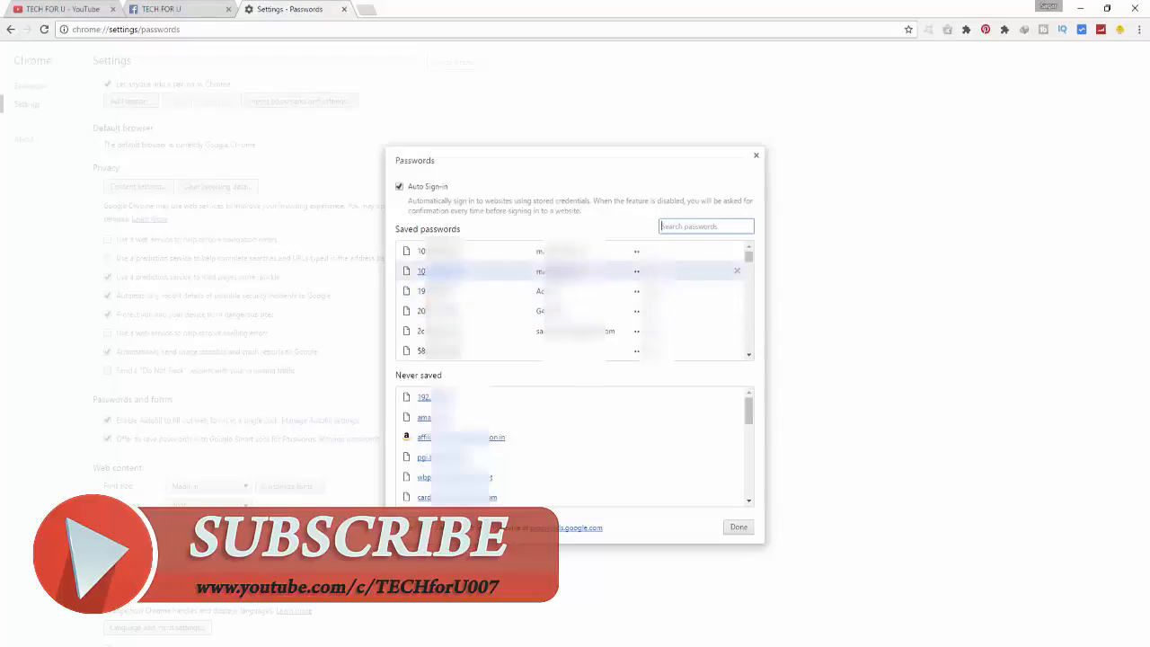
{"action": "mouse_move", "coordinate": [488, 278]}
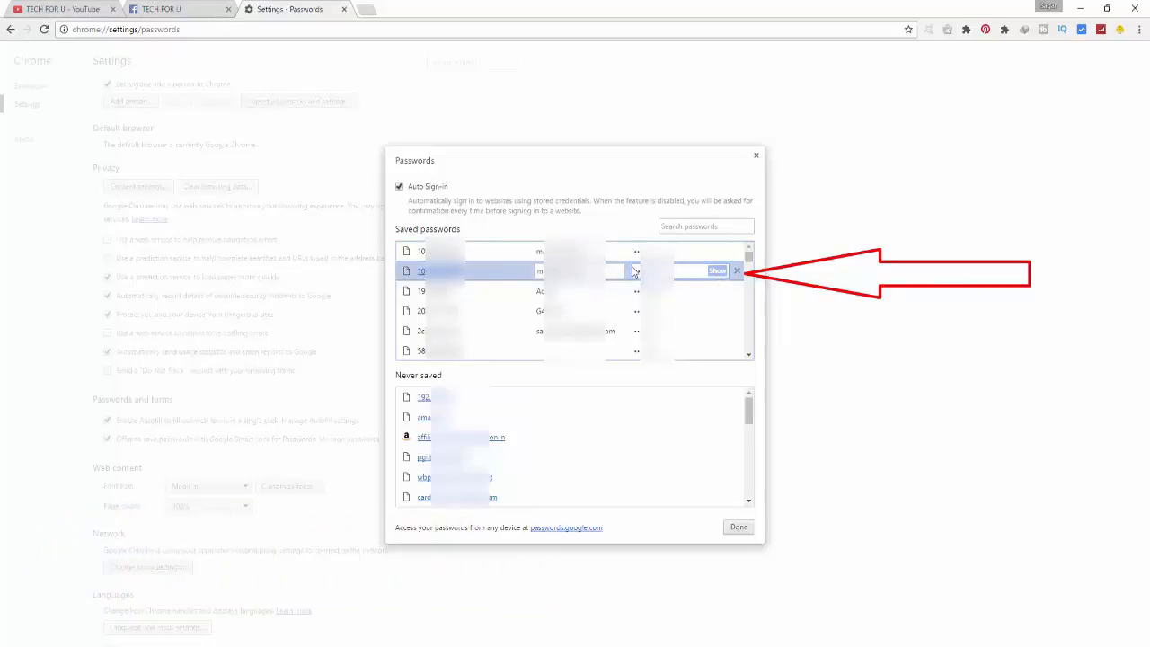
{"action": "left_click", "coordinate": [717, 270]}
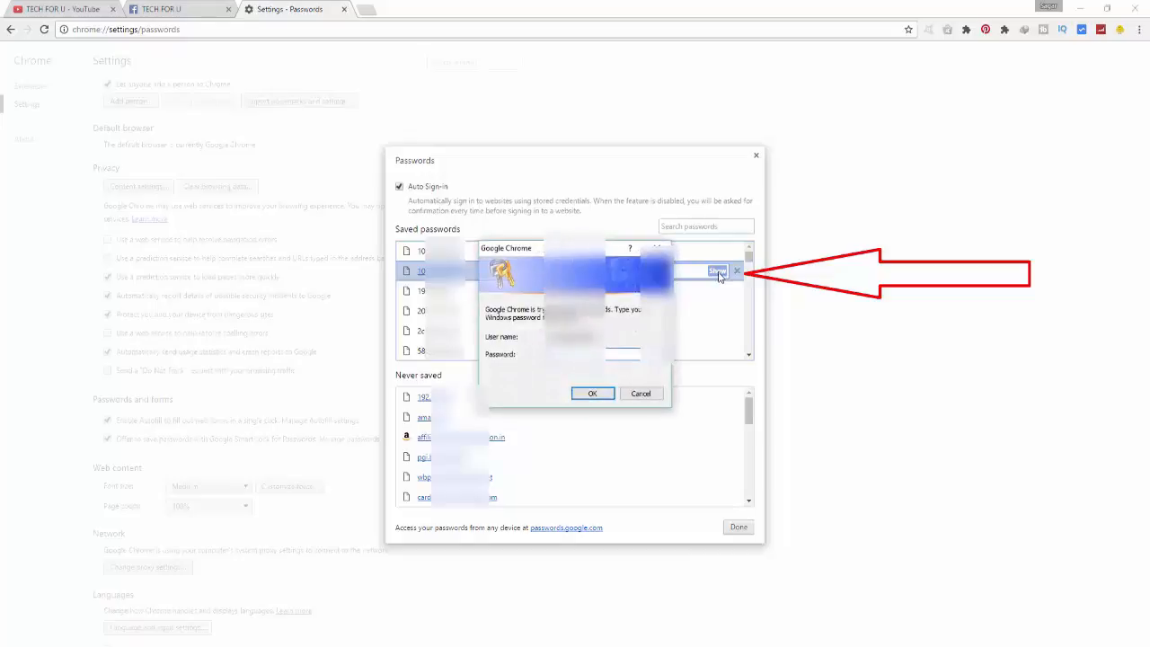